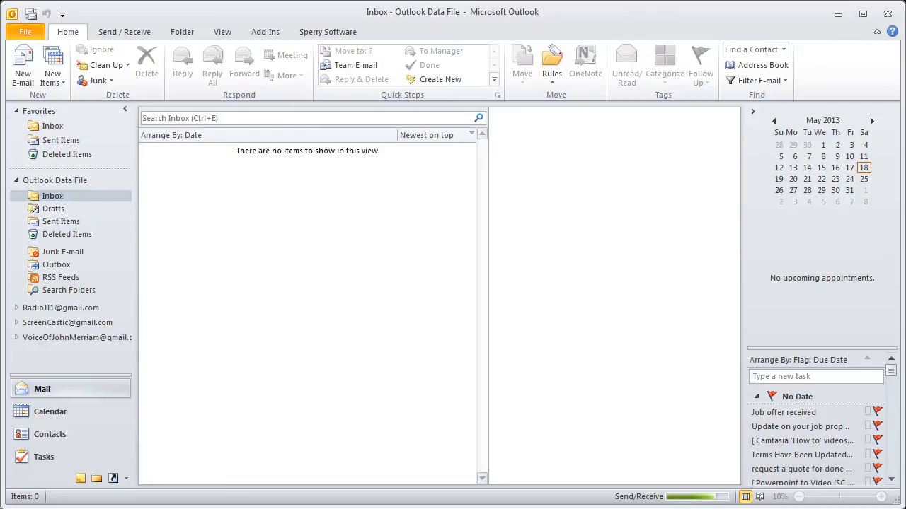
Expand the ScreenCastic Gmail account to list its Inbox, [Gmail] and Junk E-mail folders.
{"action": "left_click", "coordinate": [16, 323]}
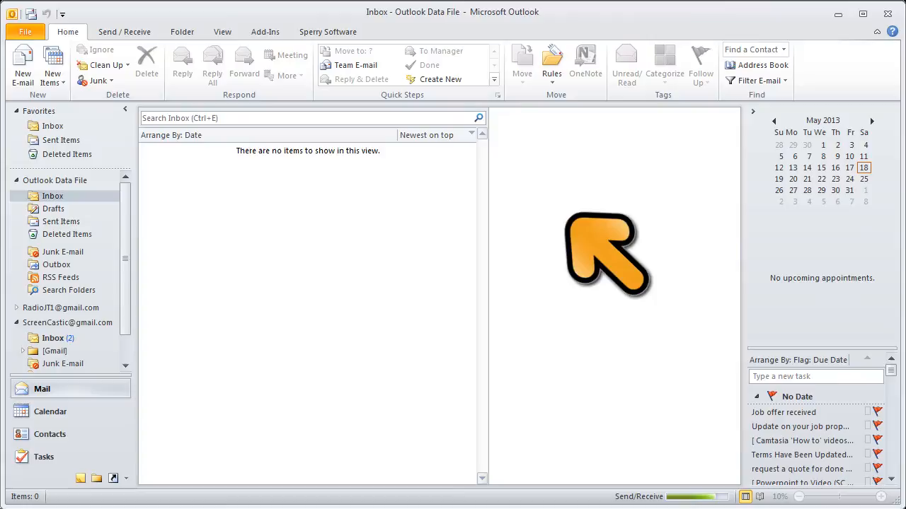
Open the Sperry Software add-in configuration and select Reply To All Monitor.
{"action": "left_click", "coordinate": [328, 32]}
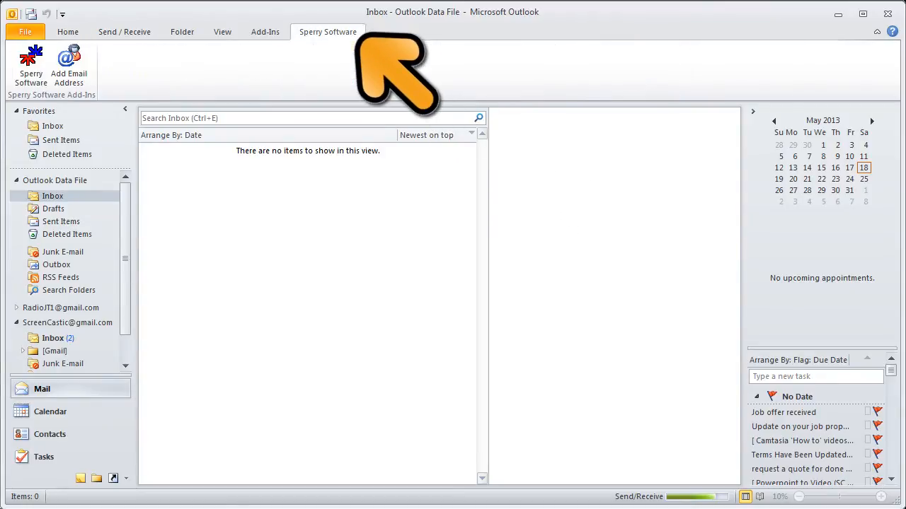
{"action": "left_click", "coordinate": [31, 64]}
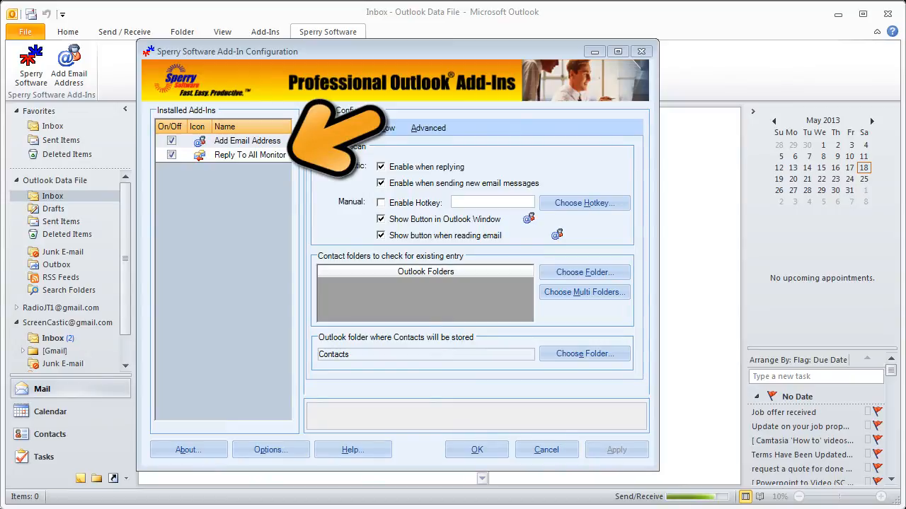
{"action": "left_click", "coordinate": [250, 155]}
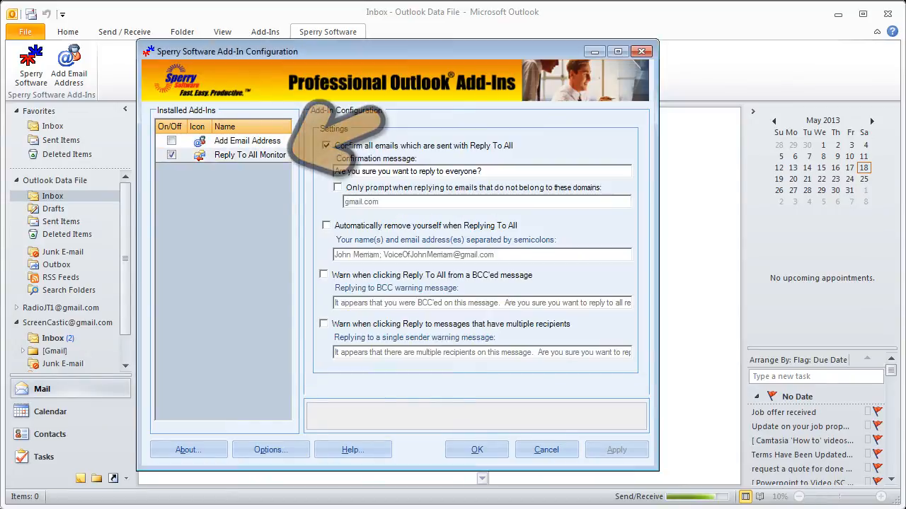